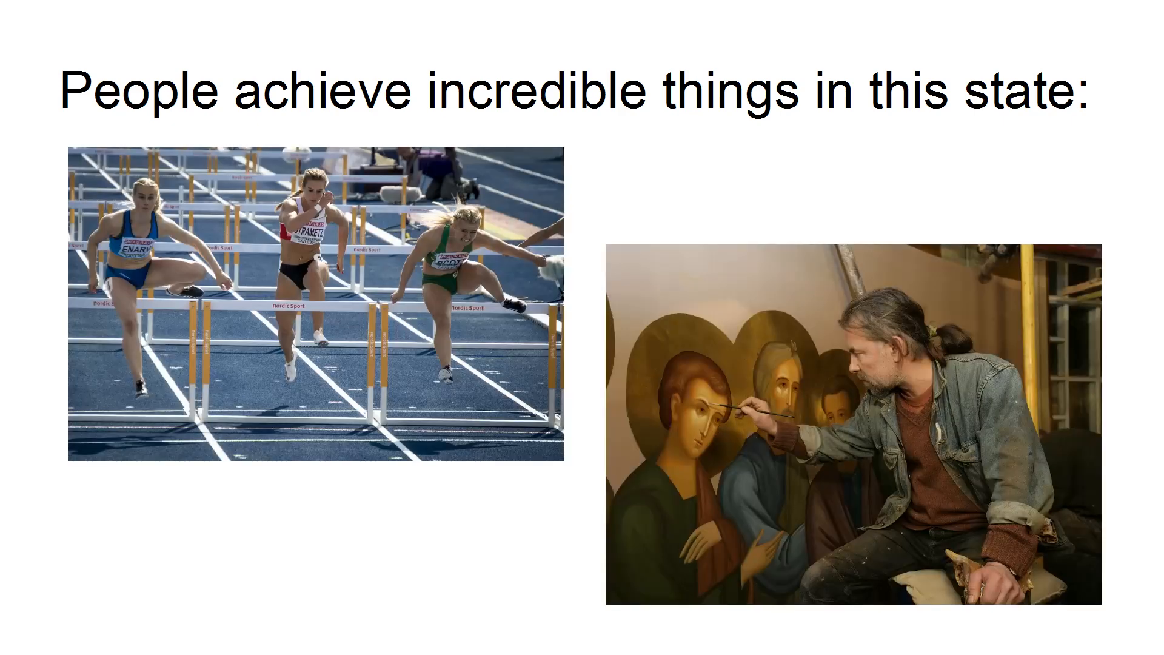
key("Right")
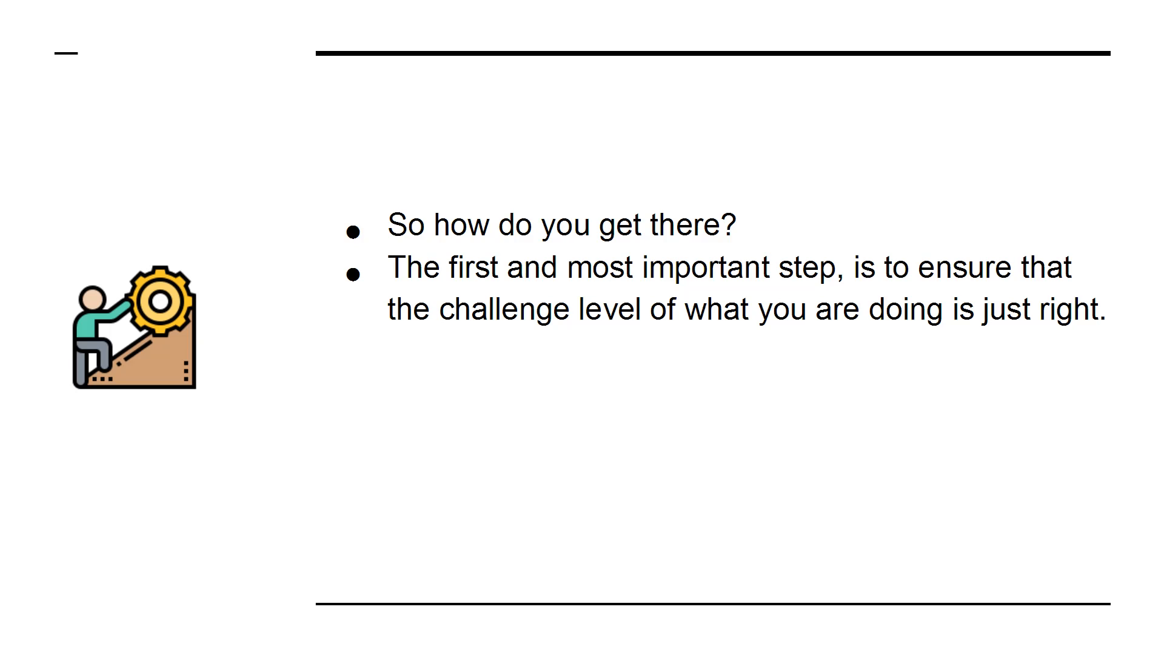
key("right")
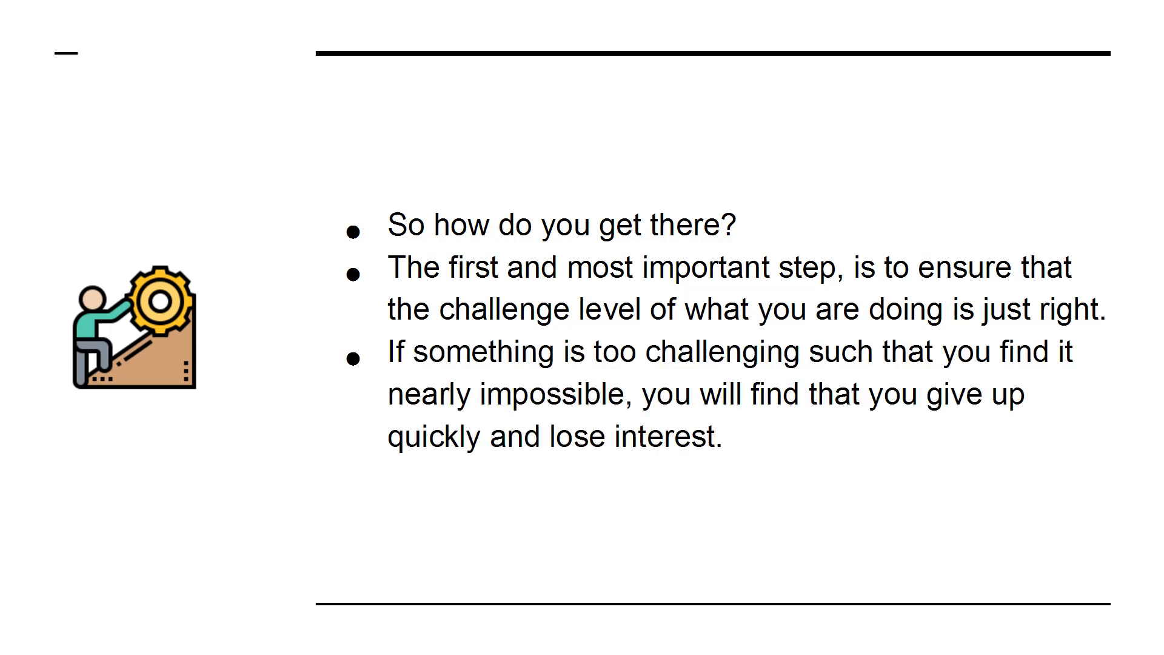